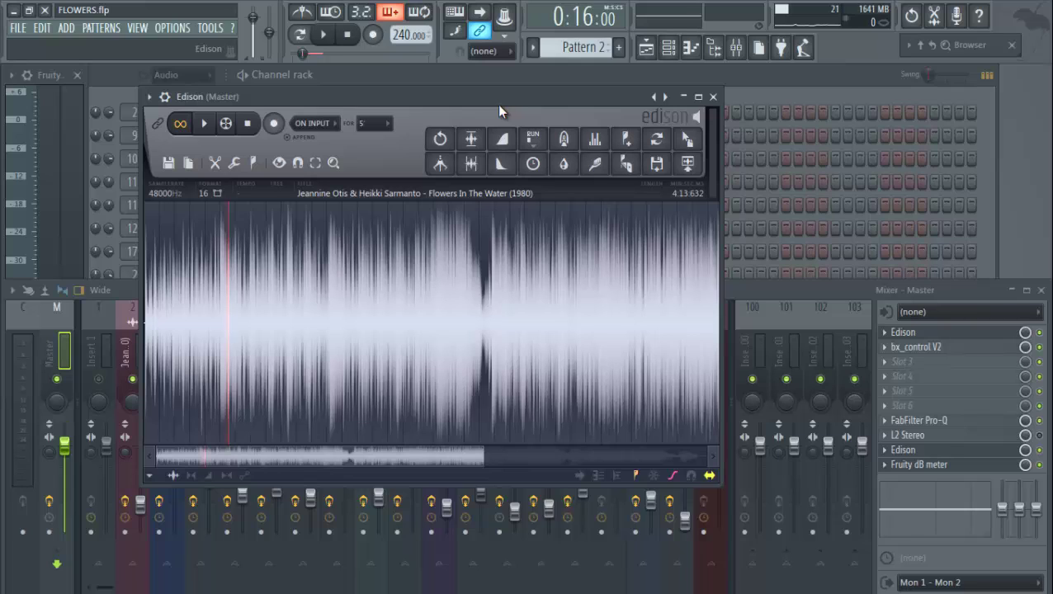
{"action": "mouse_move", "coordinate": [486, 97]}
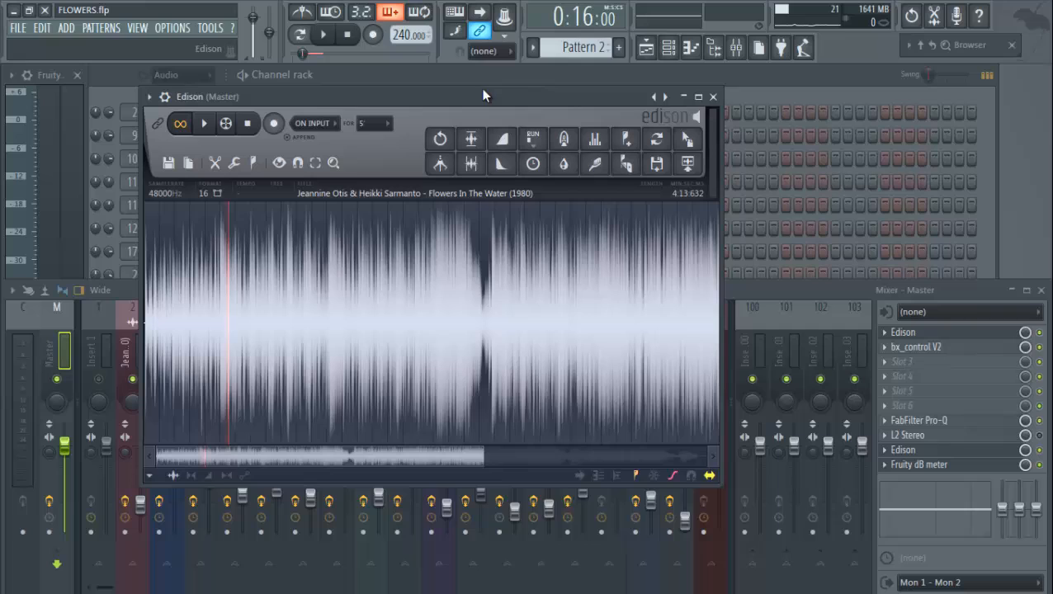
{"action": "mouse_move", "coordinate": [505, 106]}
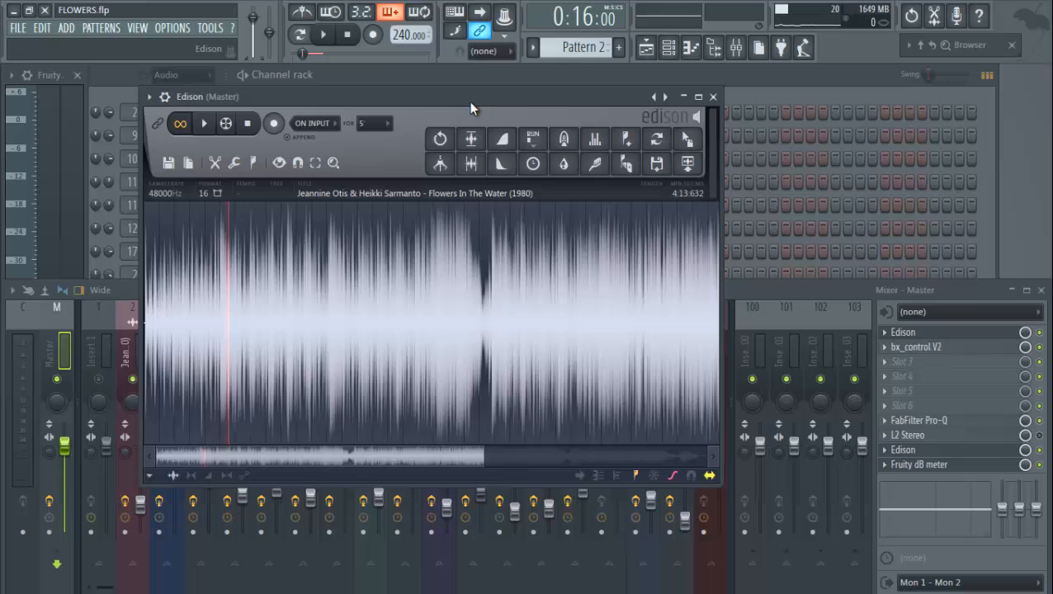
Select the chunk near the song's start in Edison's waveform to keep as the loop
{"action": "left_click", "coordinate": [203, 123]}
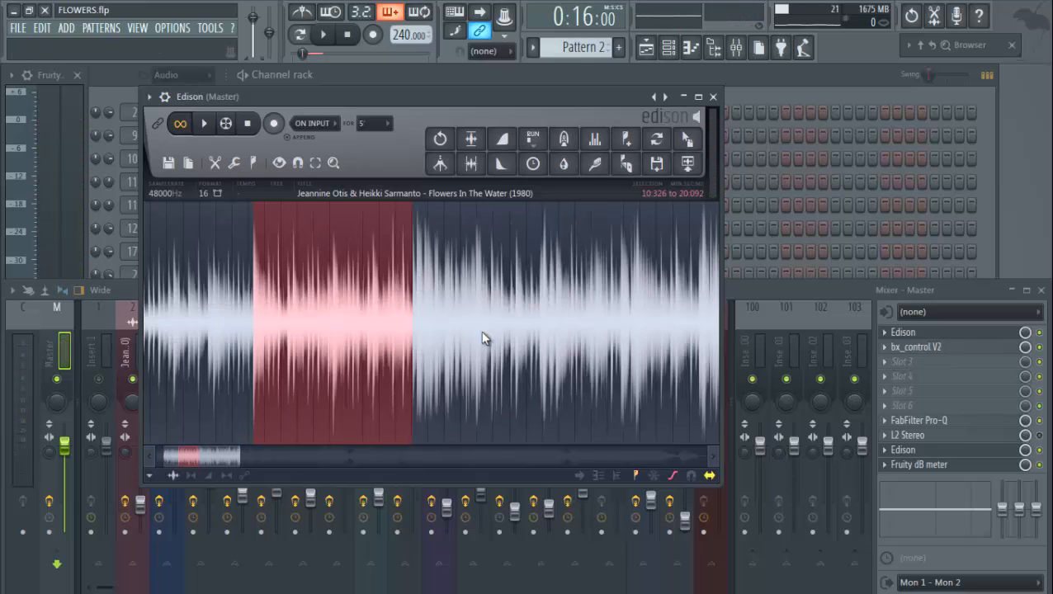
Trim the recording to the marked ~9.8-second chunk via Edit > Trim and place playback within it
{"action": "right_click", "coordinate": [323, 362]}
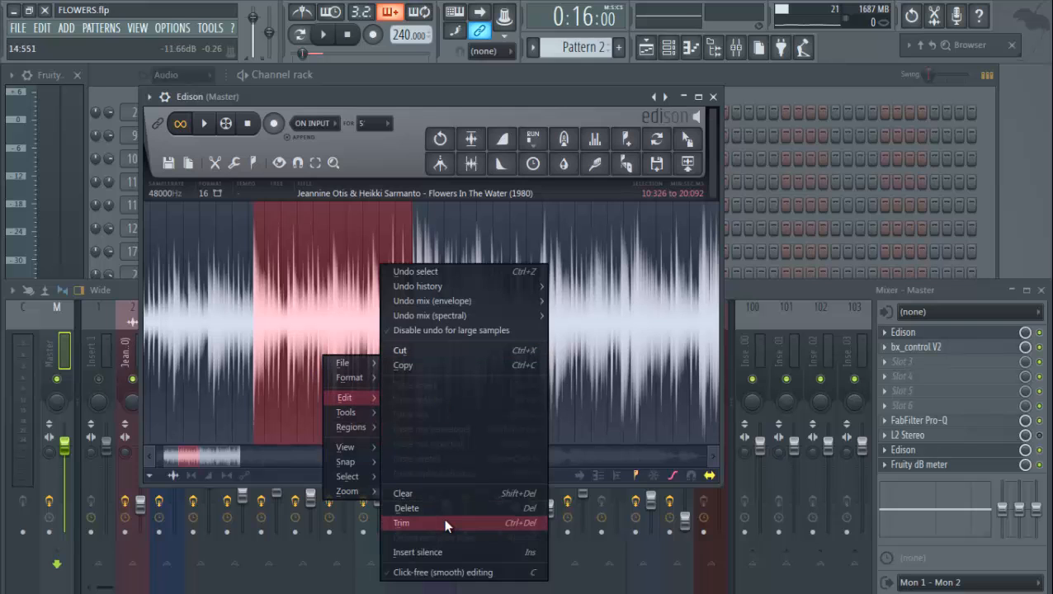
{"action": "left_click", "coordinate": [408, 523]}
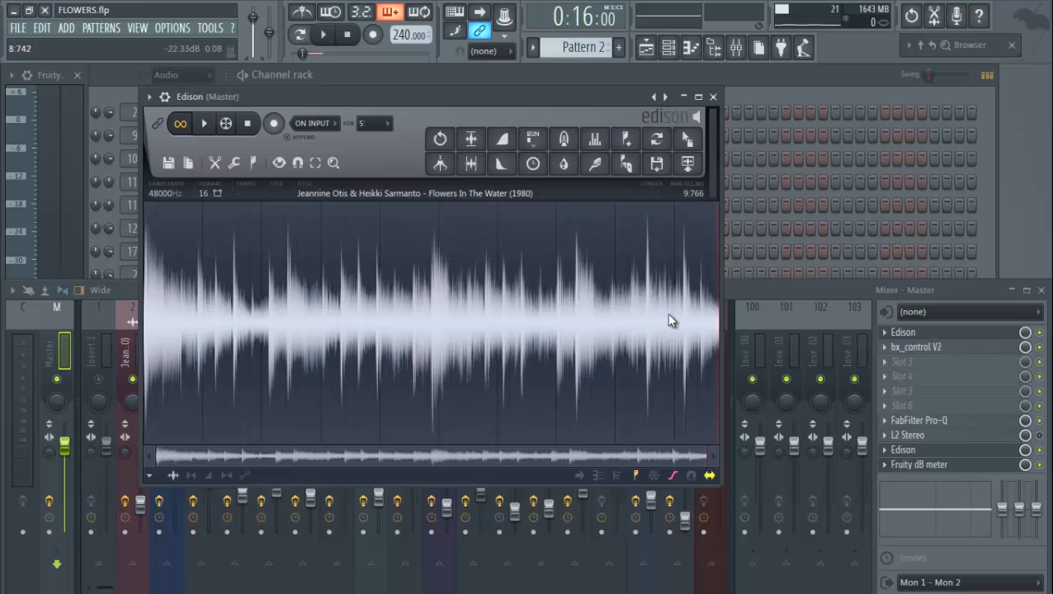
{"action": "mouse_move", "coordinate": [667, 335]}
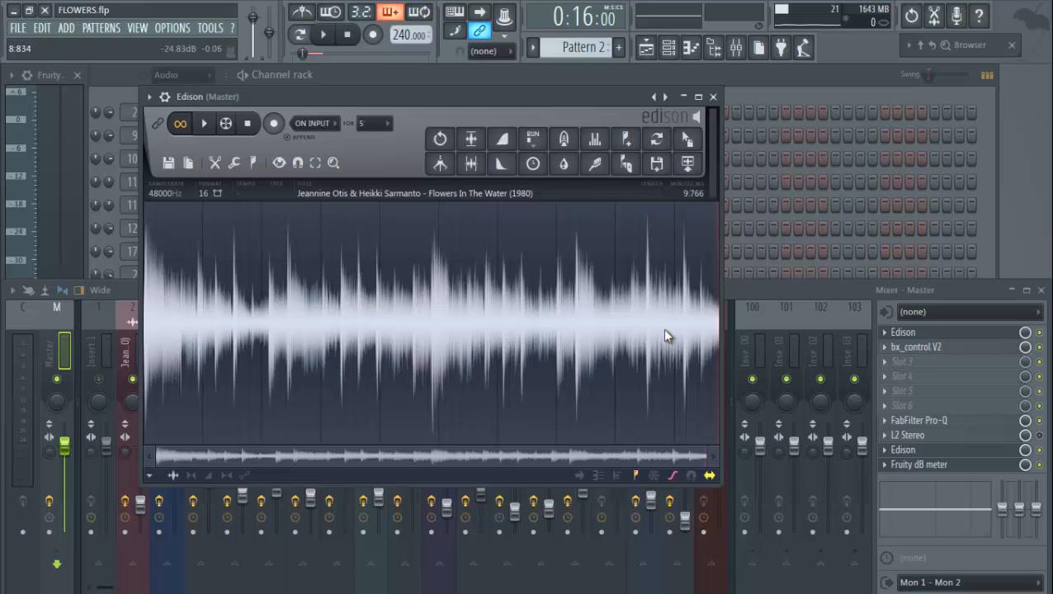
{"action": "left_click", "coordinate": [204, 122]}
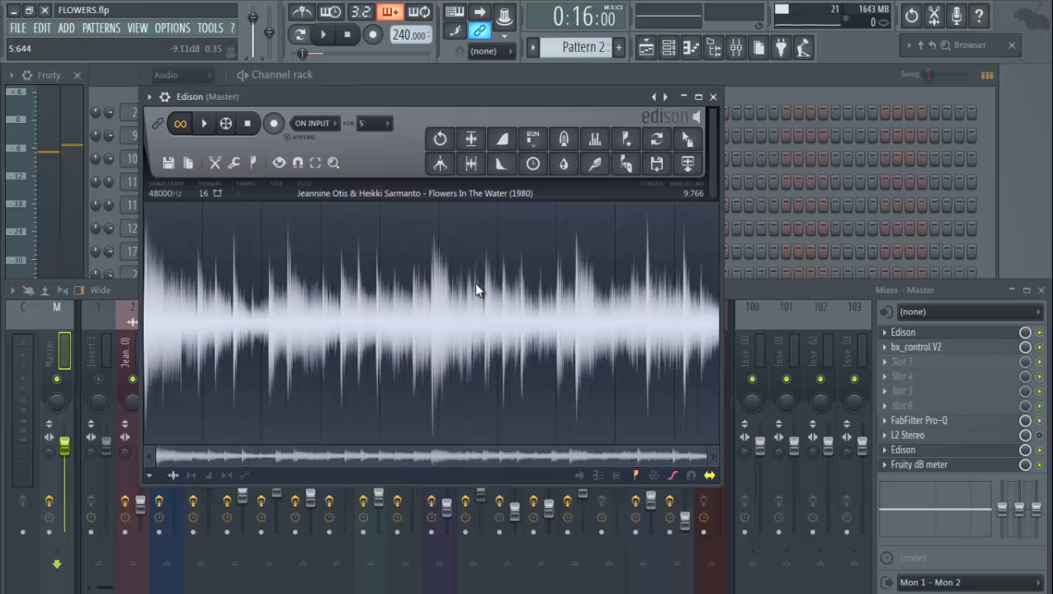
{"action": "left_click", "coordinate": [420, 334]}
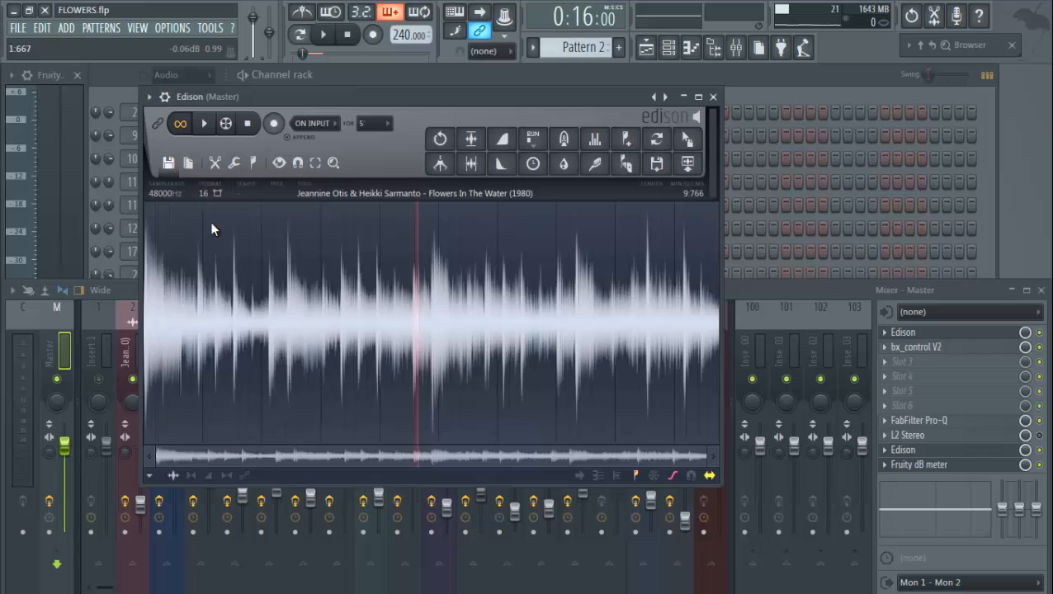
Save the trimmed loop as a WAV sample to the Desktop under a new file name
{"action": "left_click", "coordinate": [169, 163]}
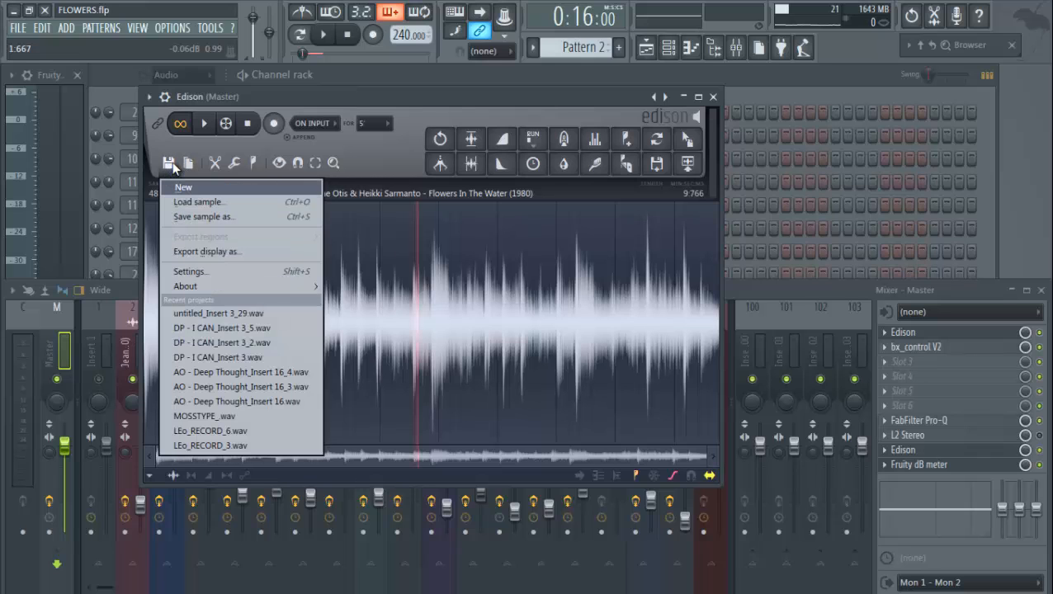
{"action": "mouse_move", "coordinate": [211, 216]}
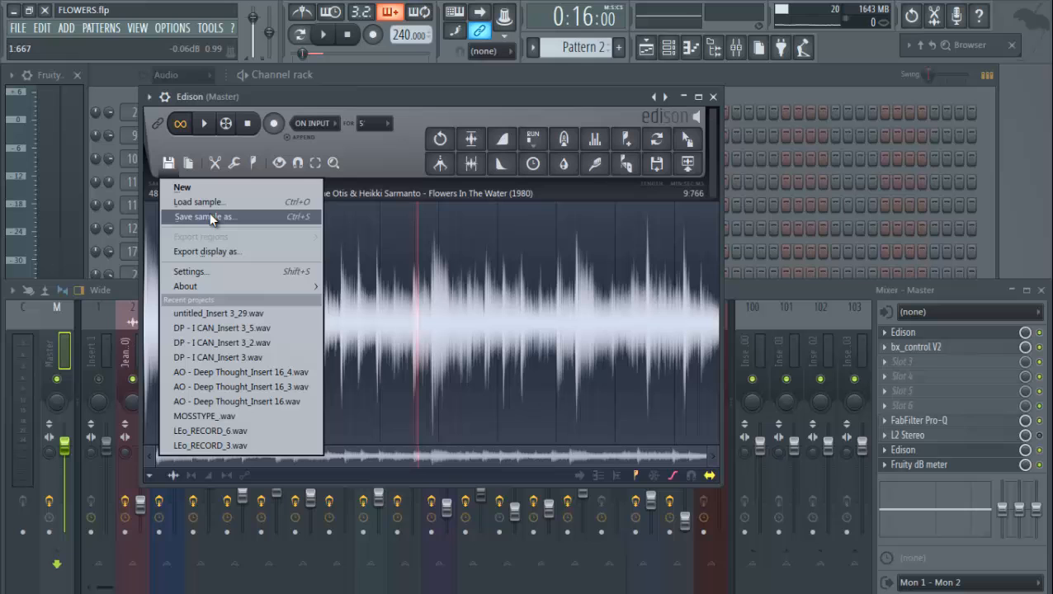
{"action": "left_click", "coordinate": [205, 216]}
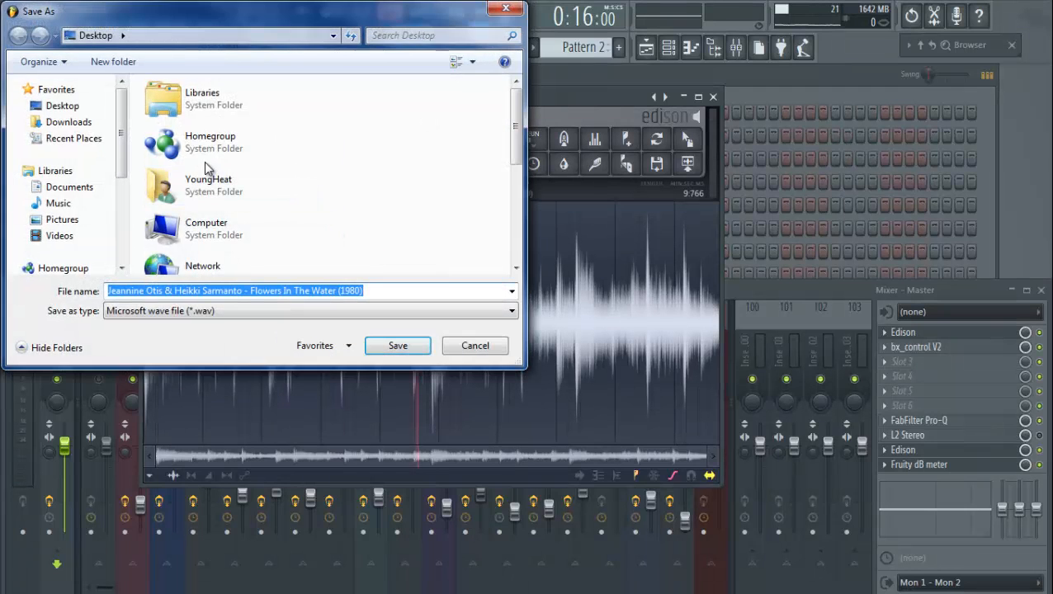
{"action": "scroll", "scroll_direction": "down", "scroll_amount": 3}
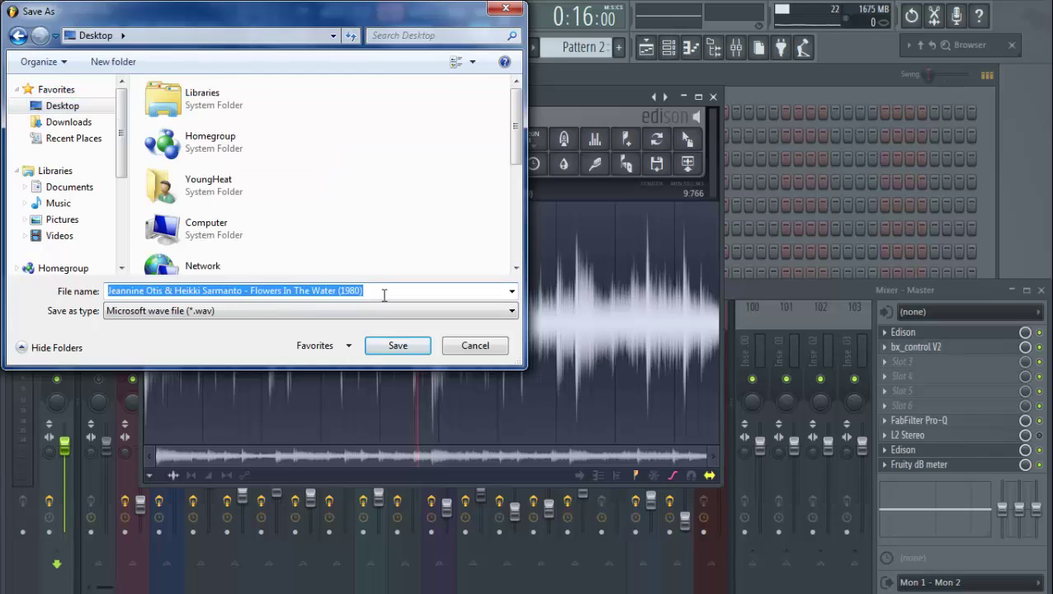
{"action": "type", "text": "Sa,"}
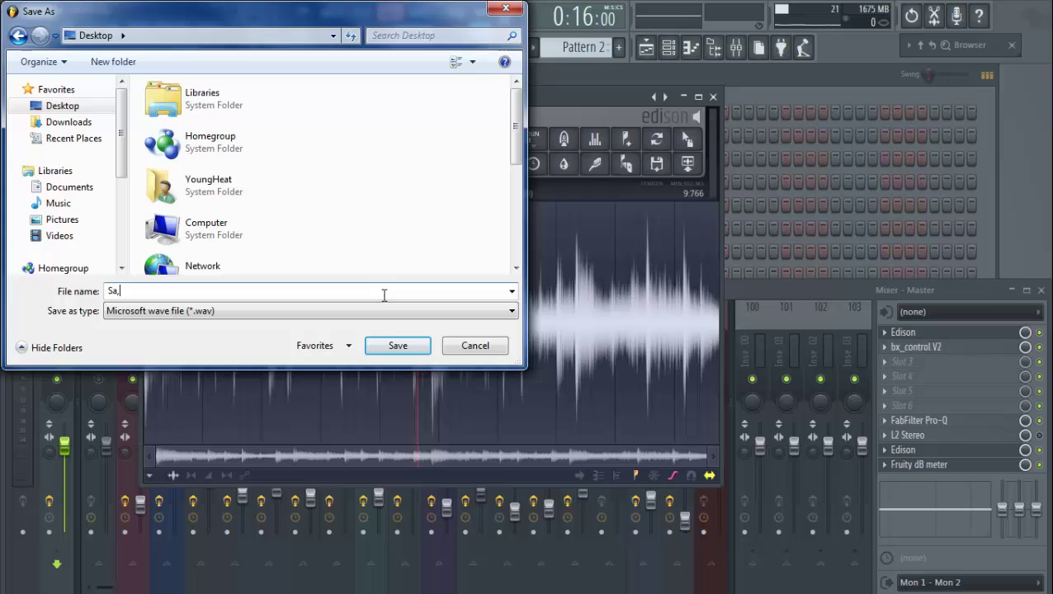
{"action": "key", "text": "Backspace"}
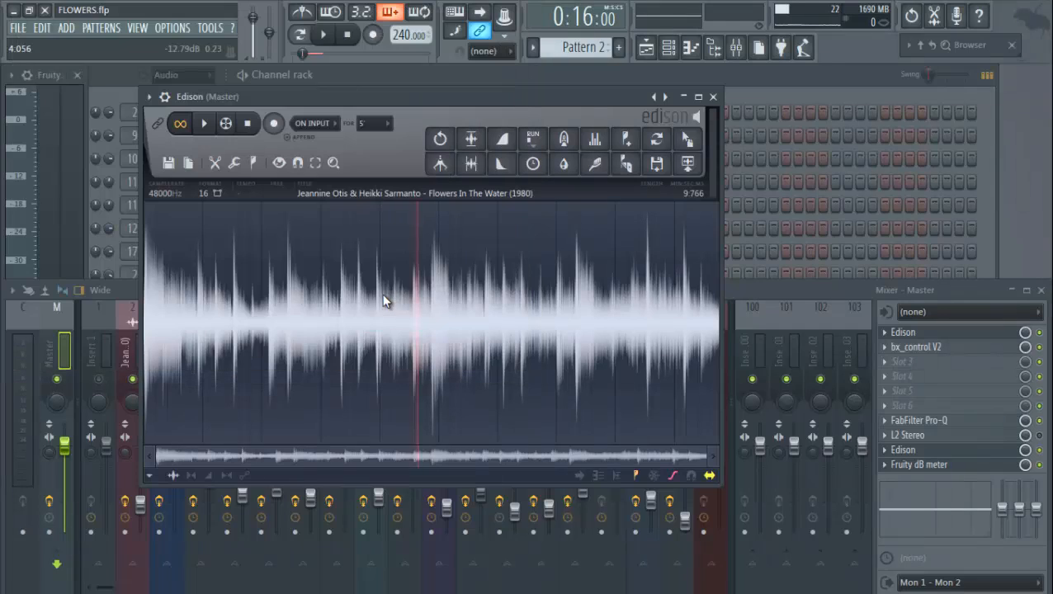
{"action": "mouse_move", "coordinate": [449, 112]}
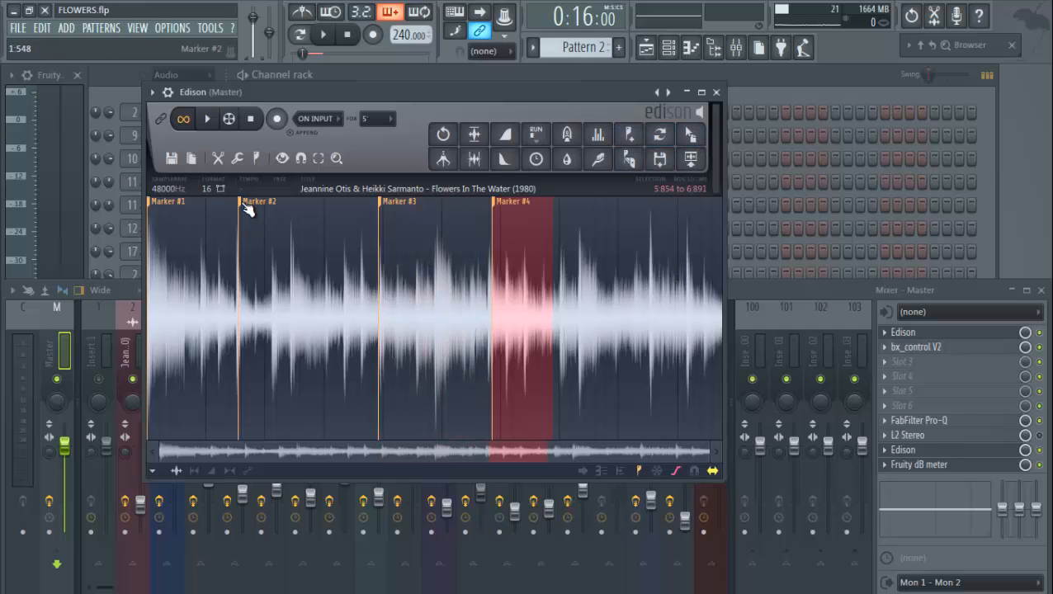
{"action": "right_click", "coordinate": [162, 201]}
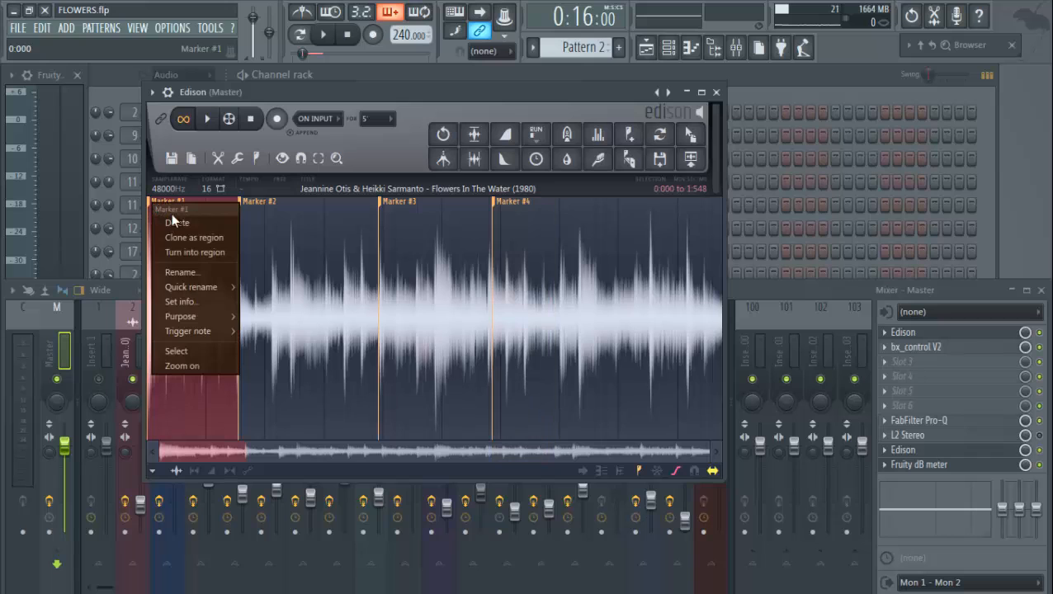
{"action": "mouse_move", "coordinate": [188, 330]}
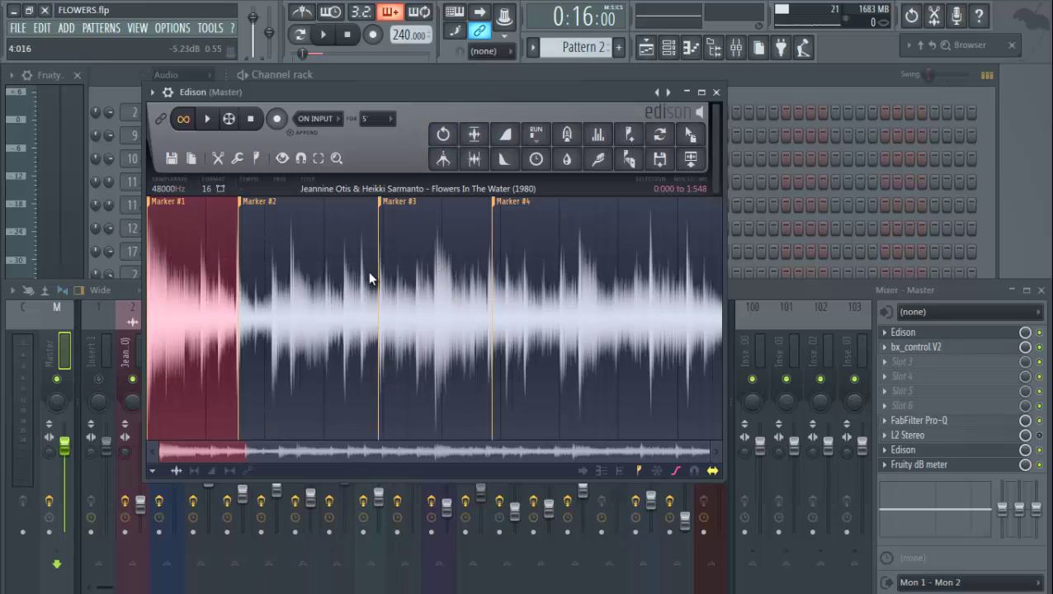
{"action": "right_click", "coordinate": [495, 207]}
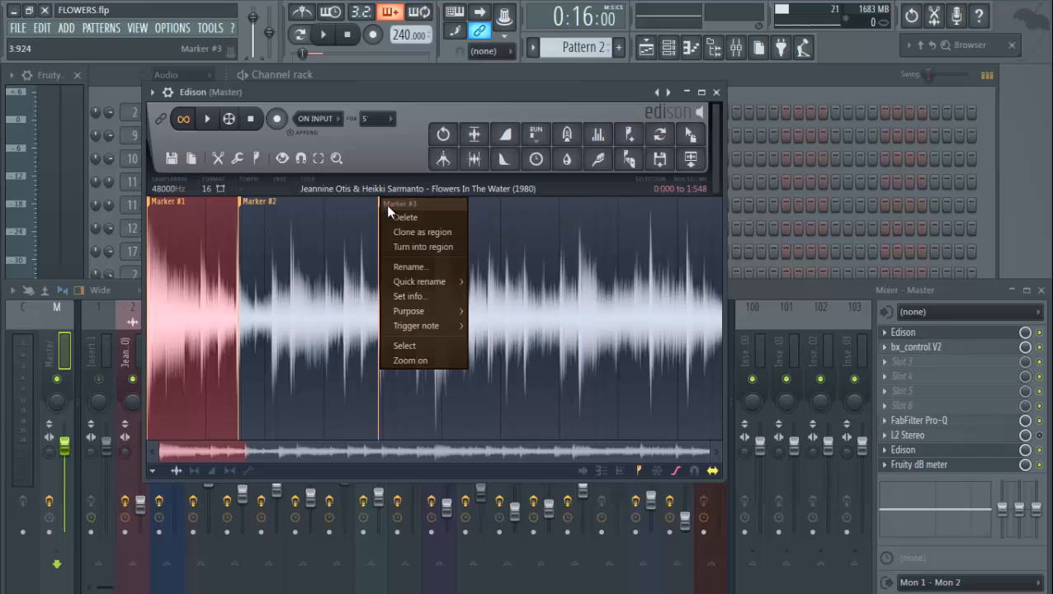
{"action": "left_click", "coordinate": [403, 218]}
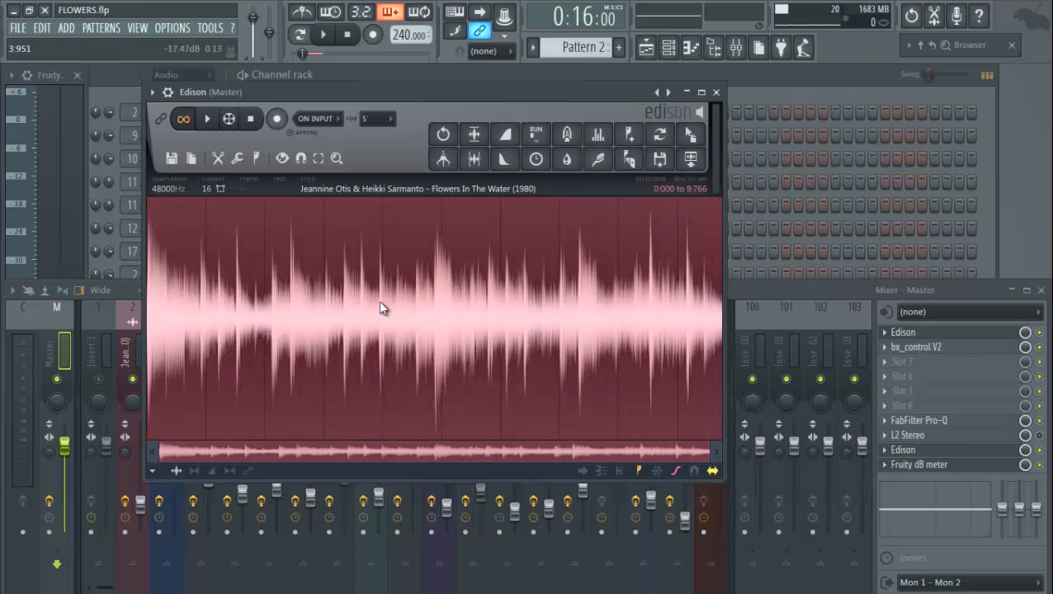
{"action": "right_click", "coordinate": [383, 309]}
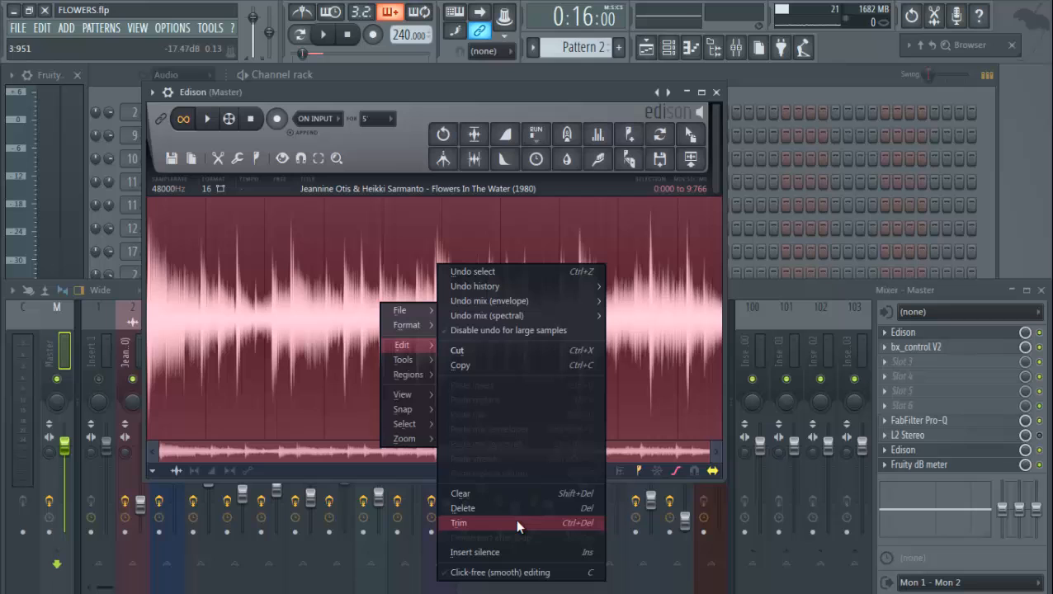
{"action": "left_click", "coordinate": [462, 523]}
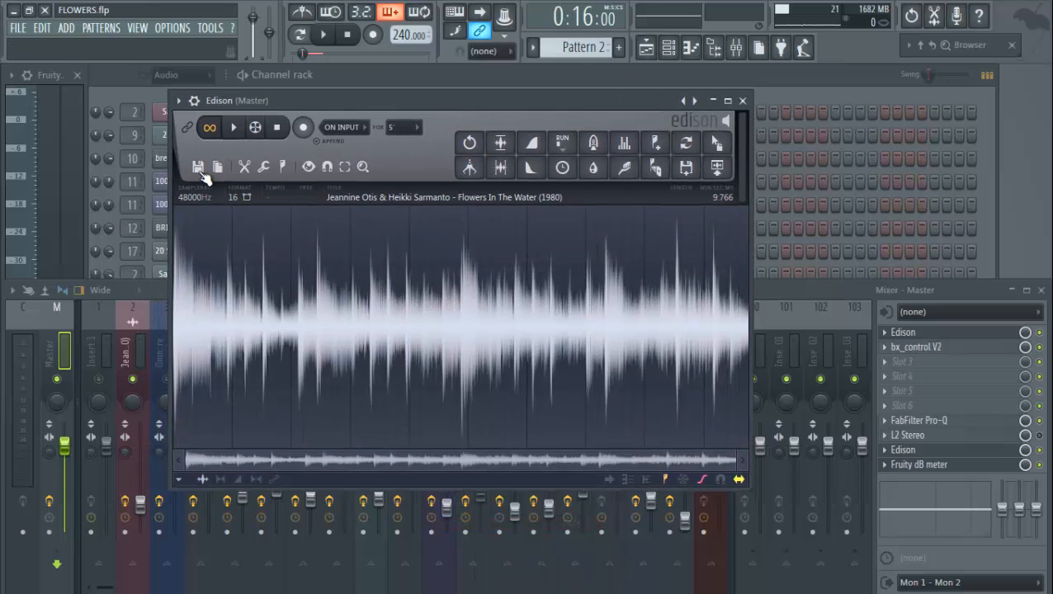
{"action": "left_click", "coordinate": [198, 167]}
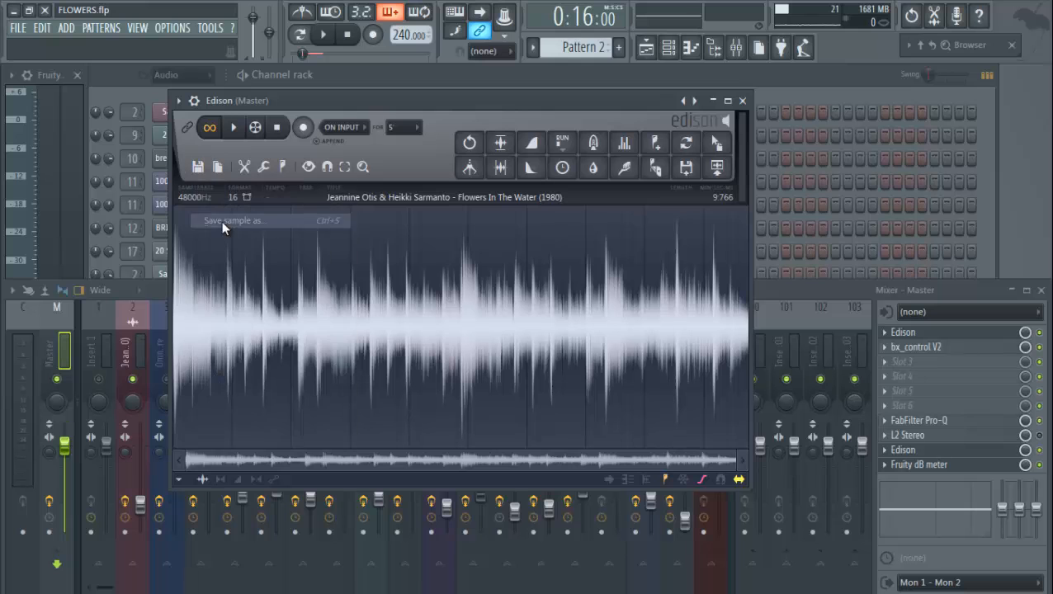
{"action": "left_click", "coordinate": [234, 221]}
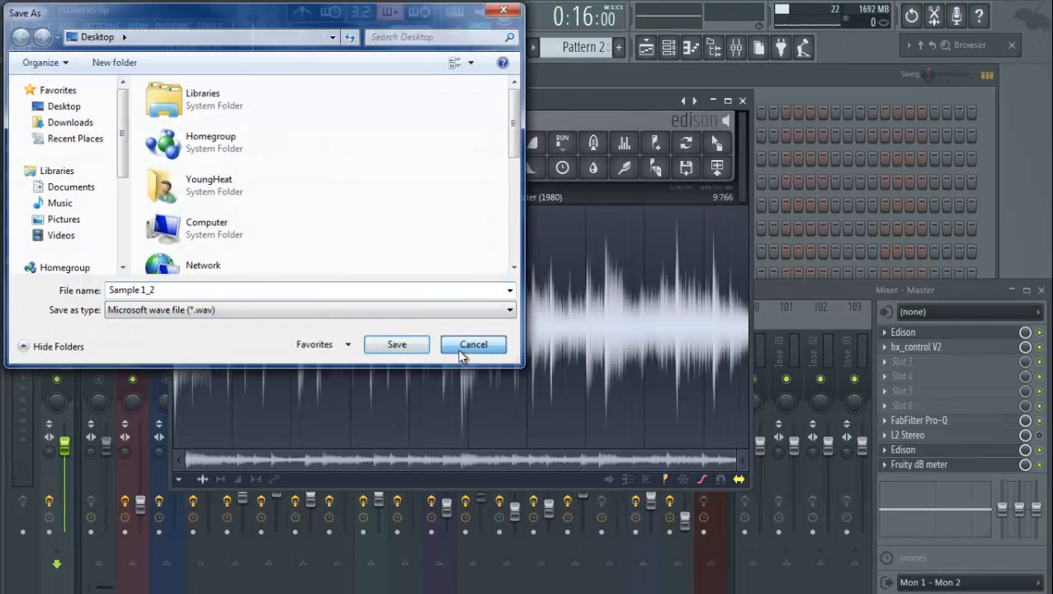
{"action": "left_click", "coordinate": [472, 345]}
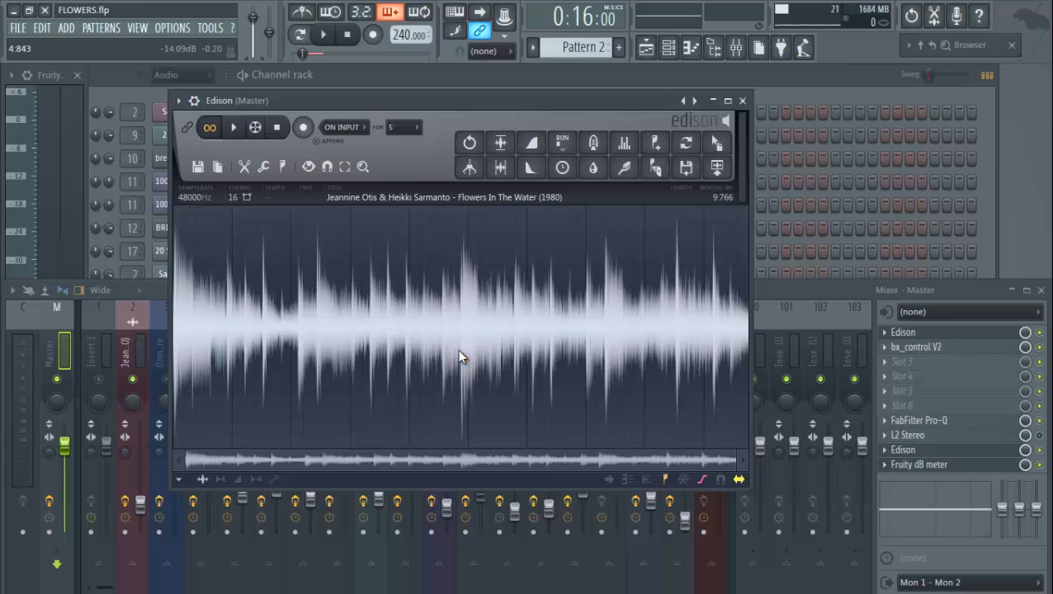